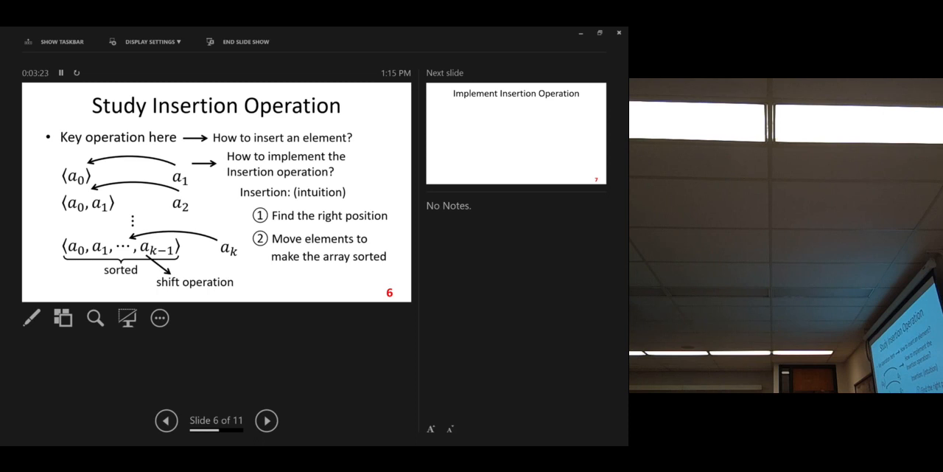
Advance to slide 7 'Implement Insertion Operation', revealing Θ(k) and the k/2 average case.
left_click(267, 419)
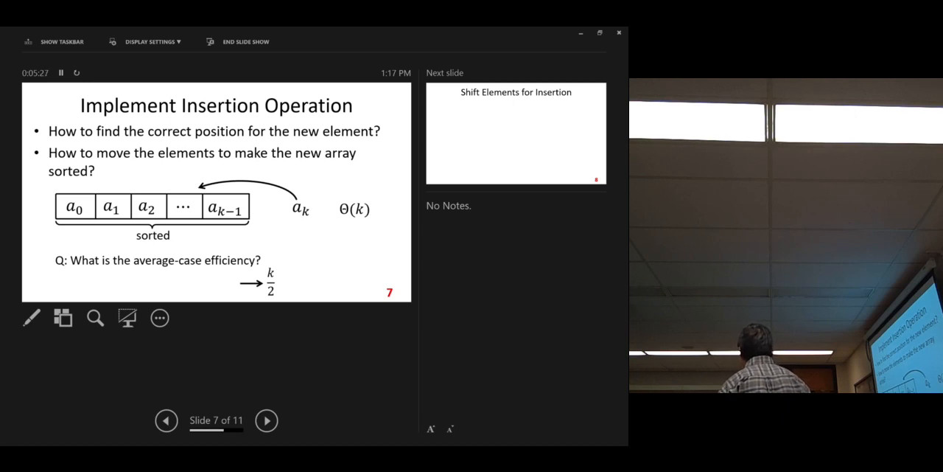
Advance to slide 8 'Shift Elements for Insertion' showing the right-shift diagram.
left_click(267, 420)
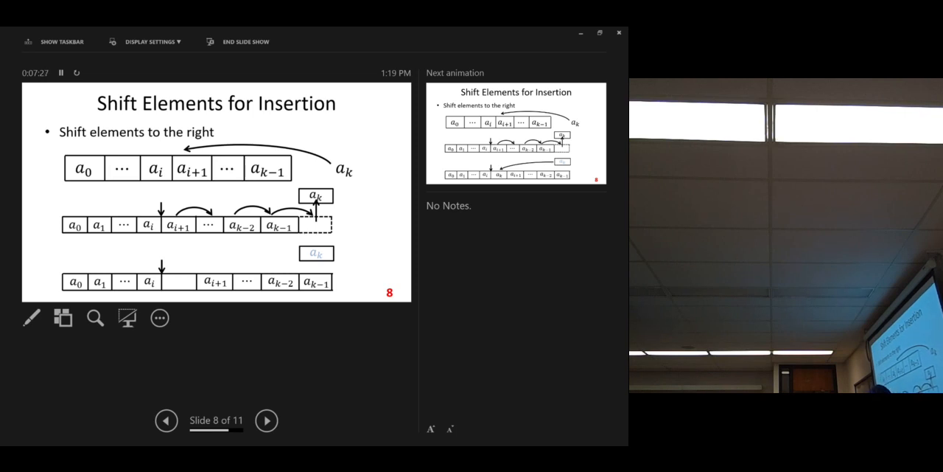
Reveal the shifted array rows with cost-1 labels and a_k placed in the opened slot.
left_click(267, 420)
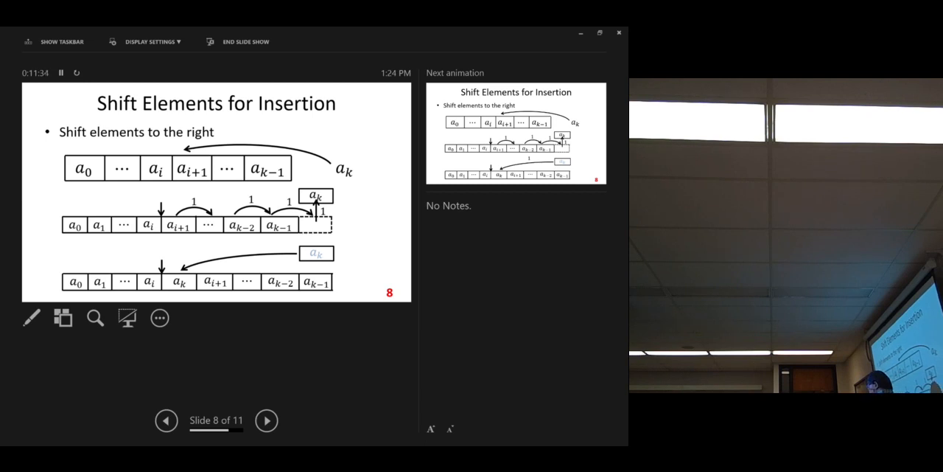
Reveal the count of 1 on a_k's insertion and the '# of assignments Θ(k)' annotation.
left_click(267, 420)
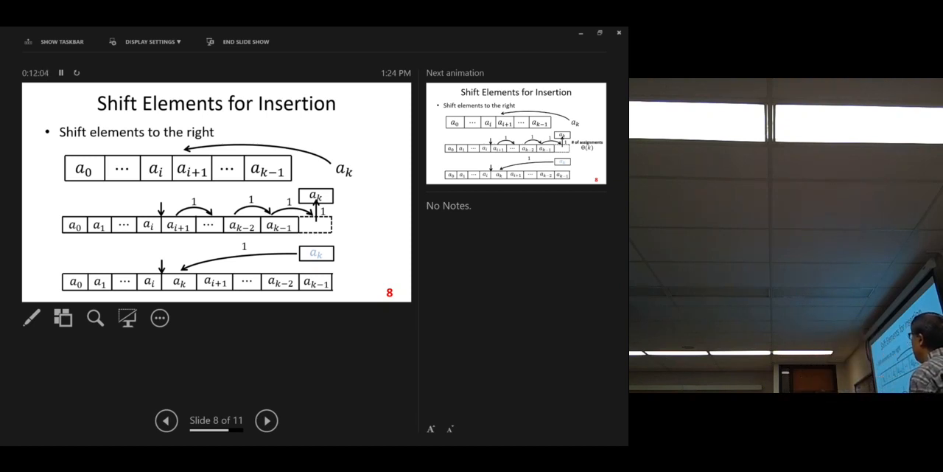
left_click(266, 419)
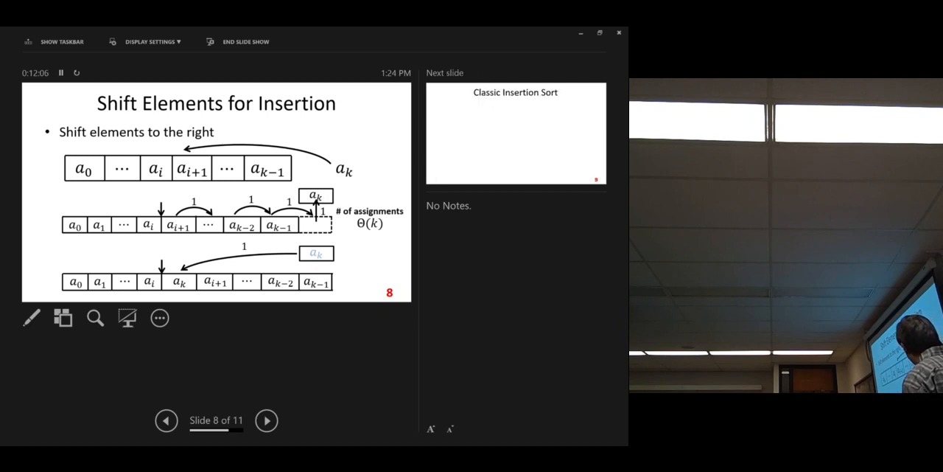